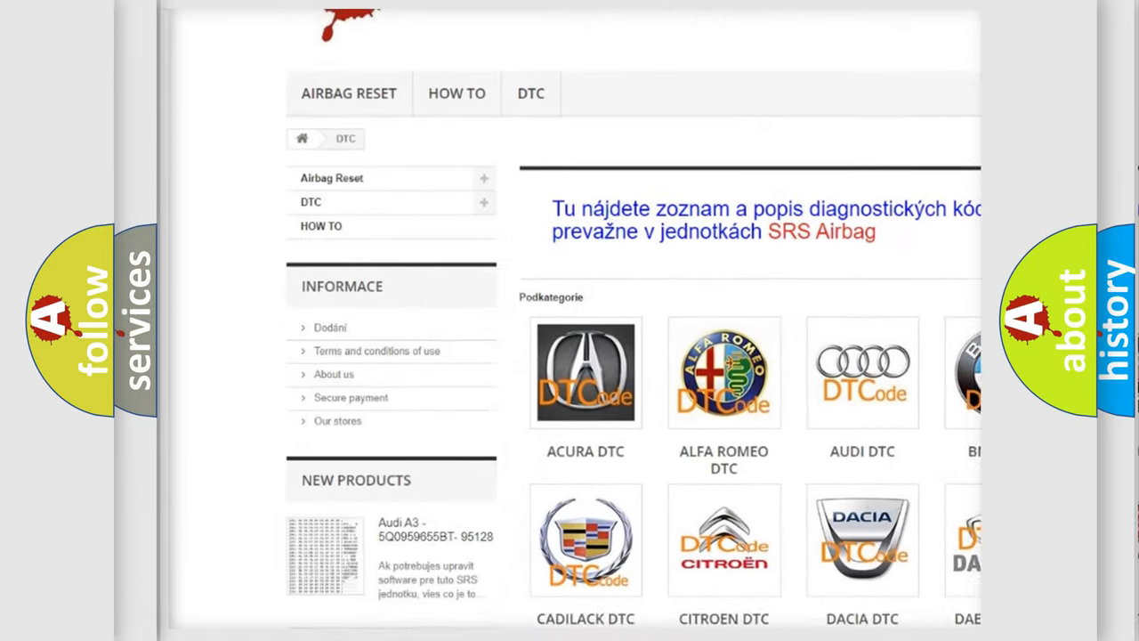
{"action": "scroll", "scroll_direction": "down", "scroll_amount": 3}
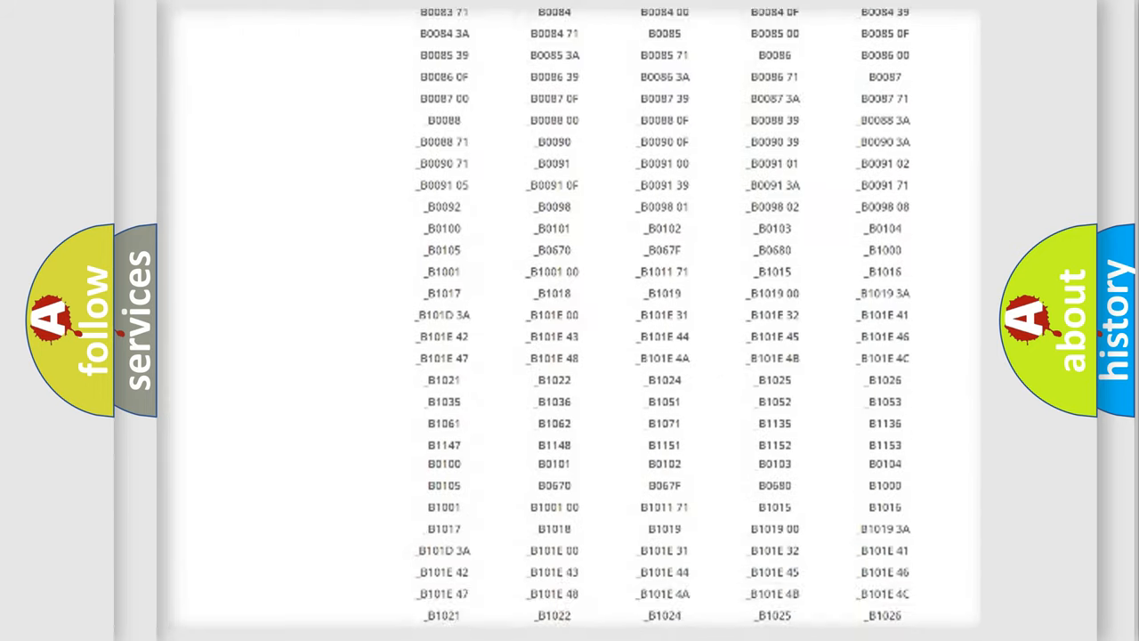
{"action": "scroll", "scroll_direction": "down", "scroll_amount": 3}
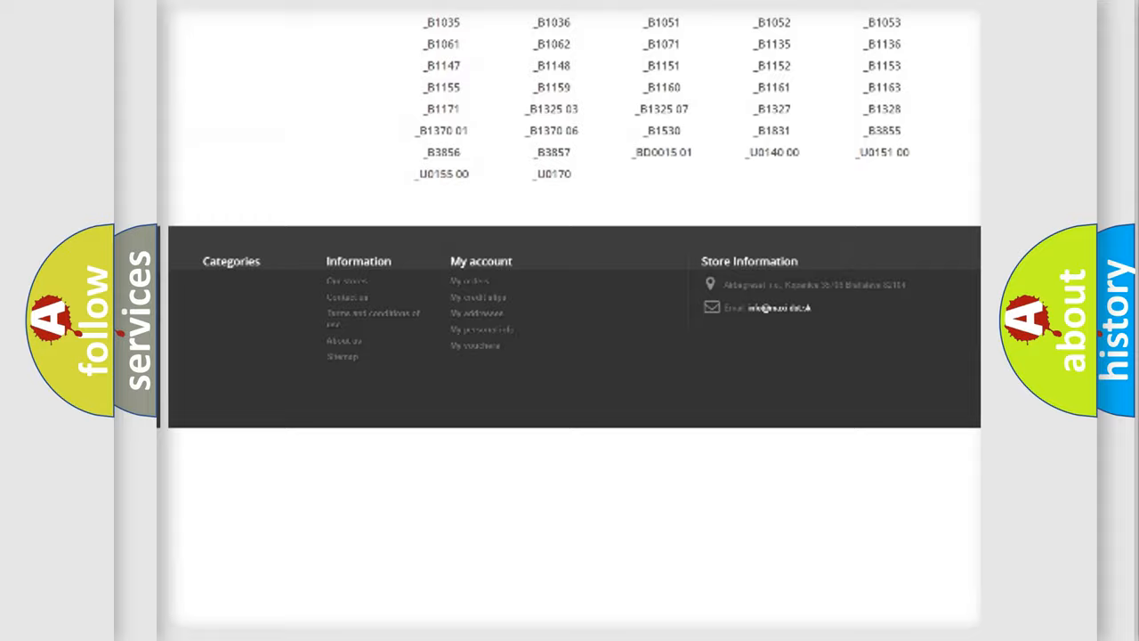